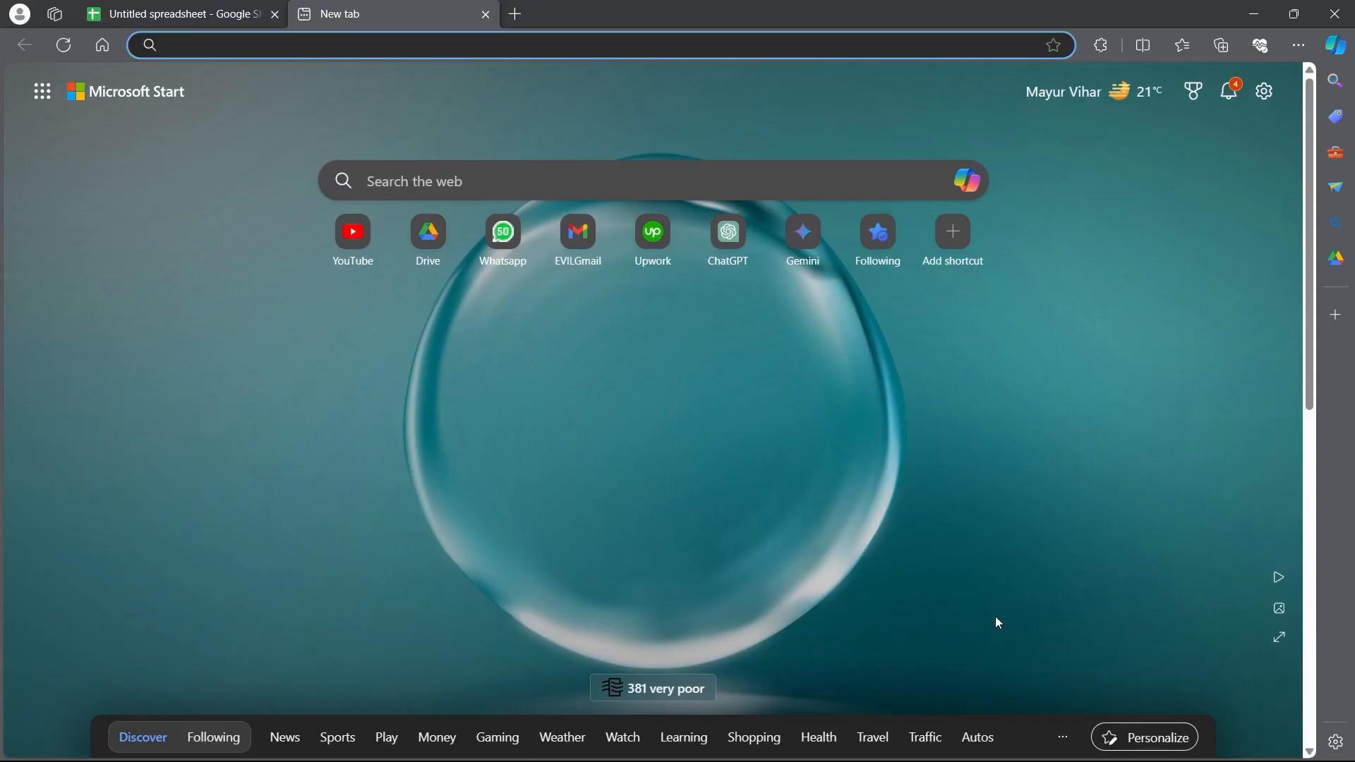
- Open Gemini from the Edge new tab page shortcut
{"action": "left_click", "coordinate": [588, 43]}
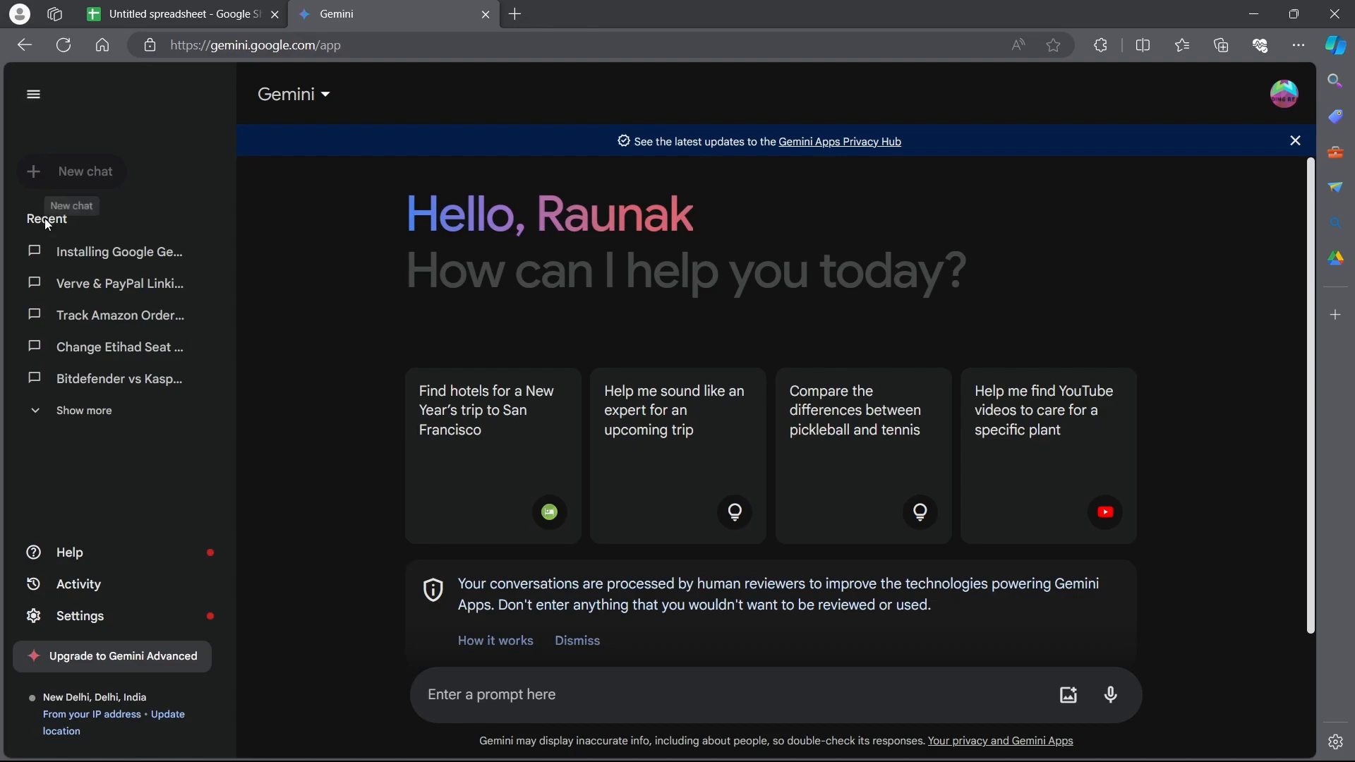
{"action": "mouse_move", "coordinate": [104, 346]}
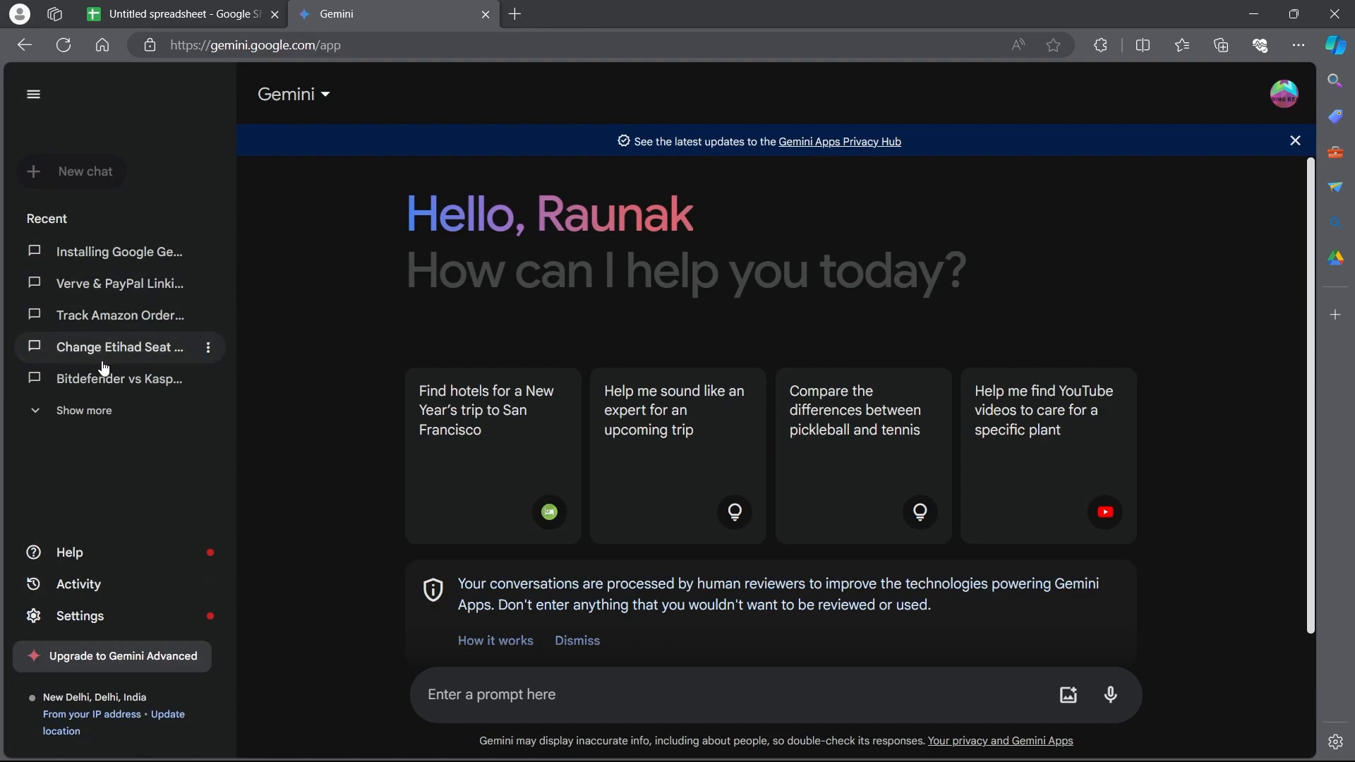
{"action": "mouse_move", "coordinate": [147, 558]}
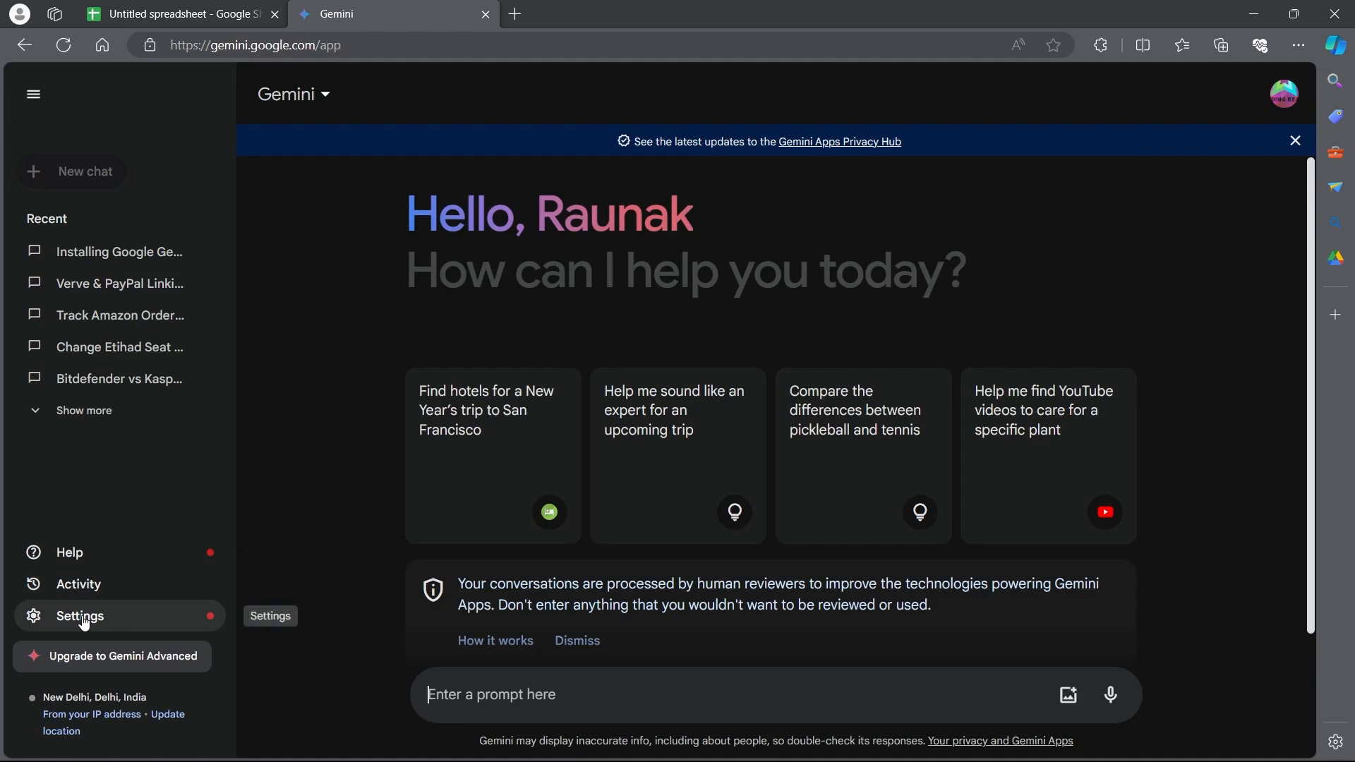
{"action": "left_click", "coordinate": [79, 615]}
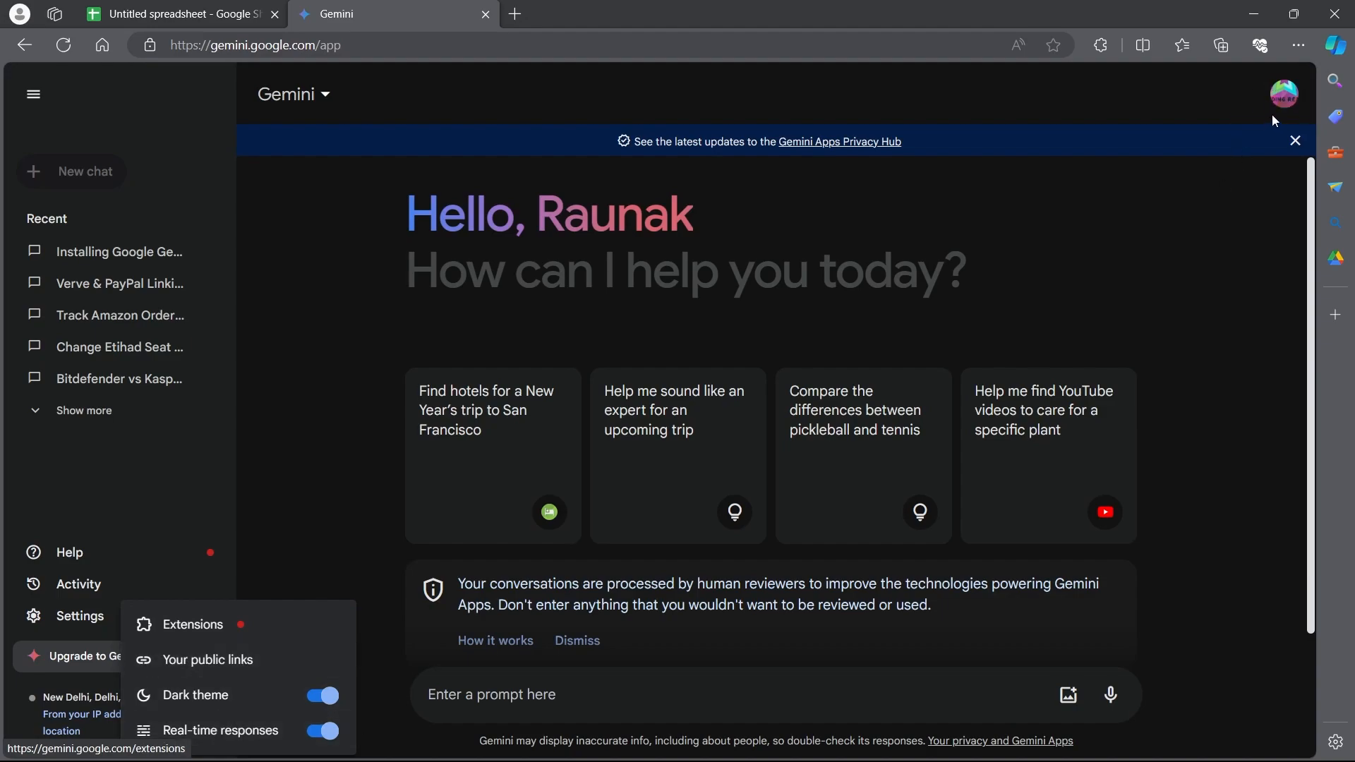
{"action": "left_click", "coordinate": [311, 446]}
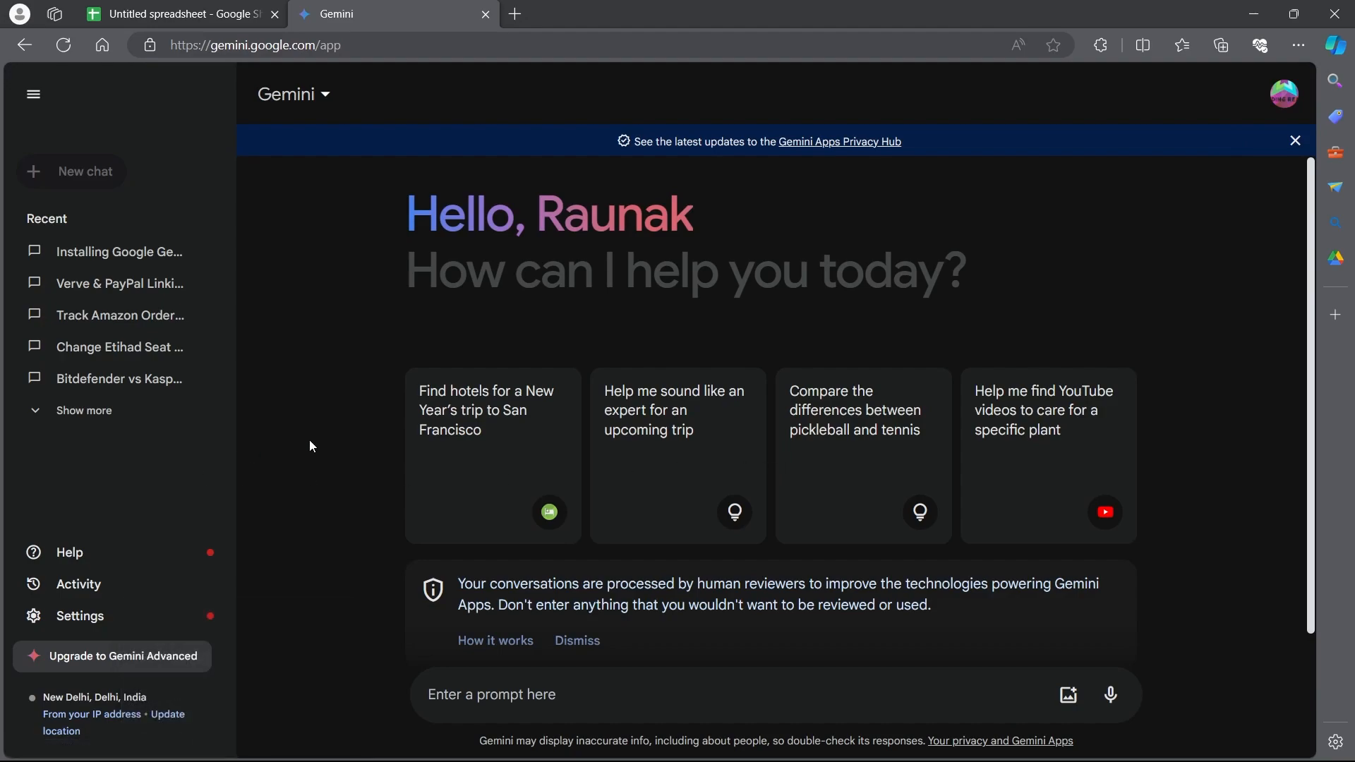
- Ask Gemini 'How to get gemini api key' and read through its answer
{"action": "type", "text": "How to get gemini api key"}
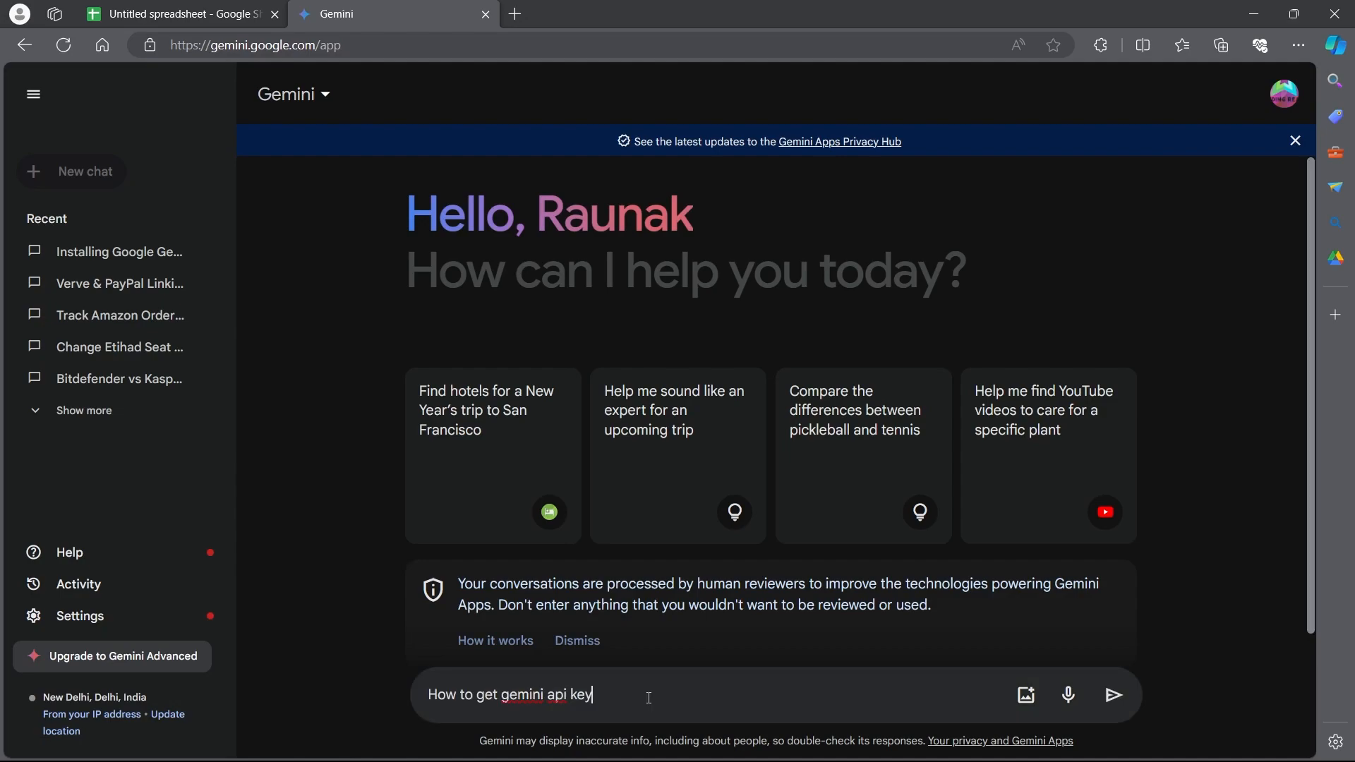
{"action": "left_click", "coordinate": [1114, 693]}
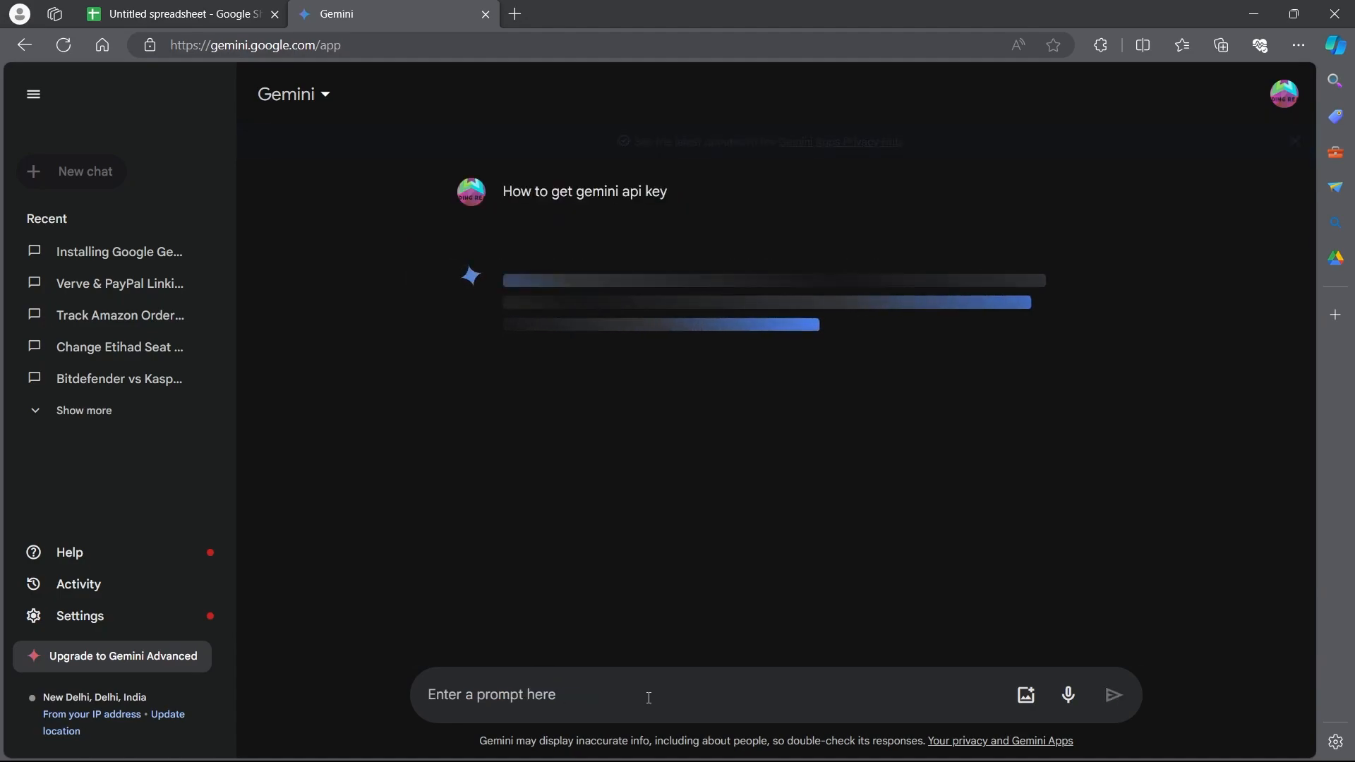
{"action": "left_click", "coordinate": [1113, 693]}
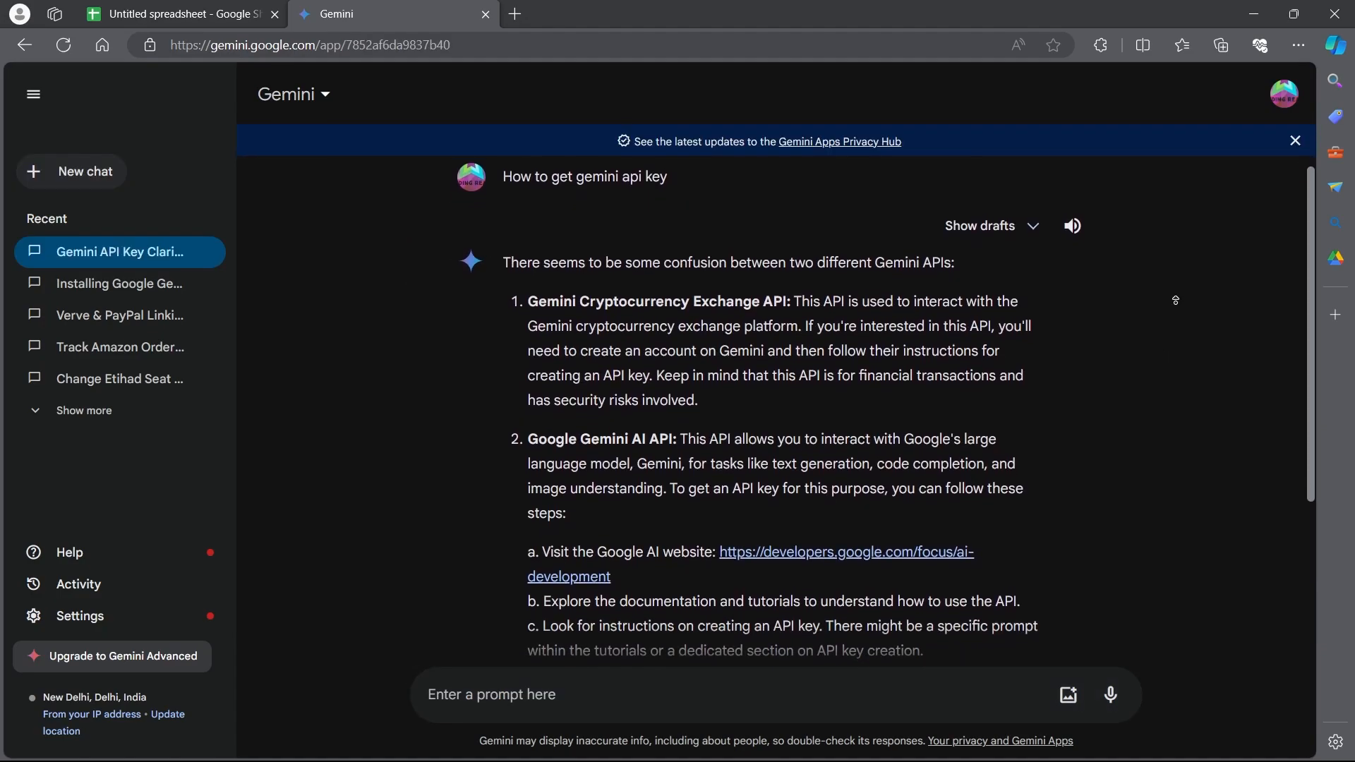
{"action": "scroll", "scroll_direction": "down", "scroll_amount": 3}
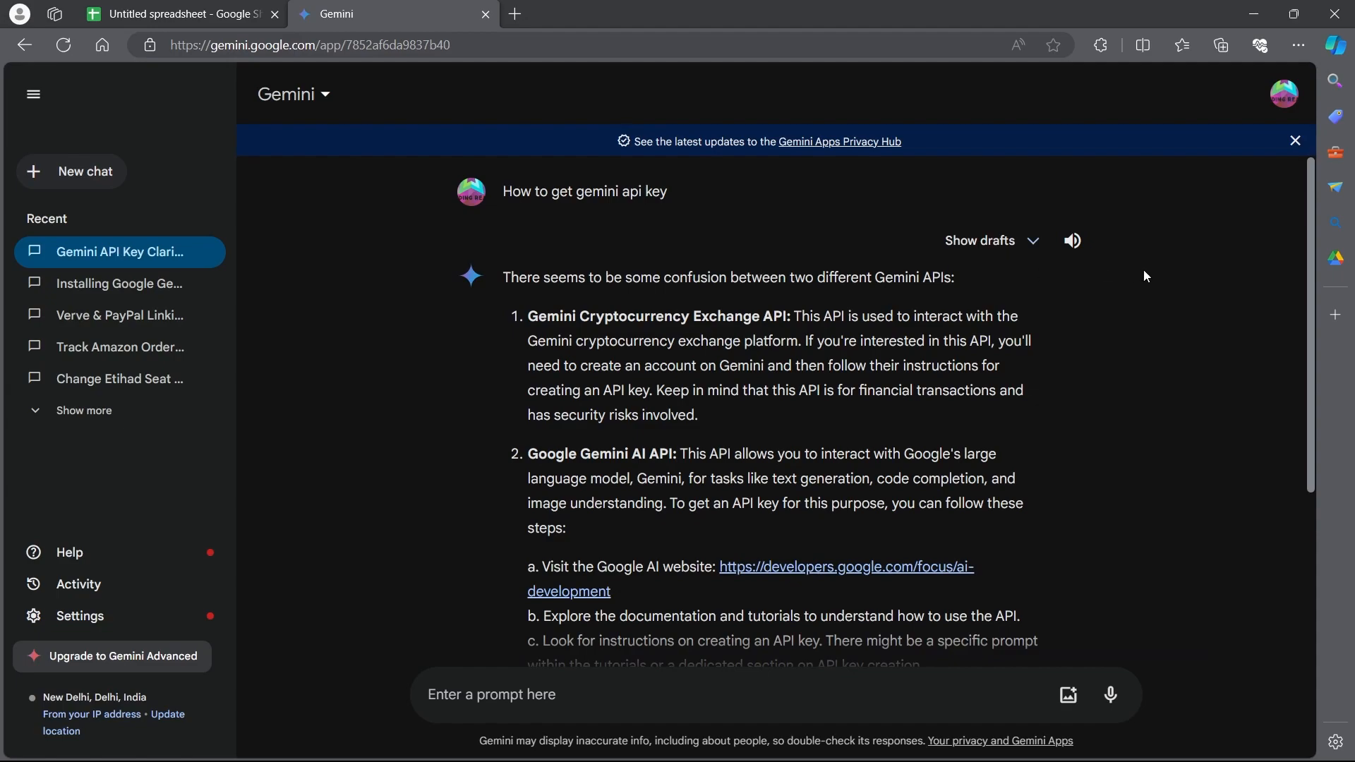
{"action": "mouse_move", "coordinate": [1132, 293]}
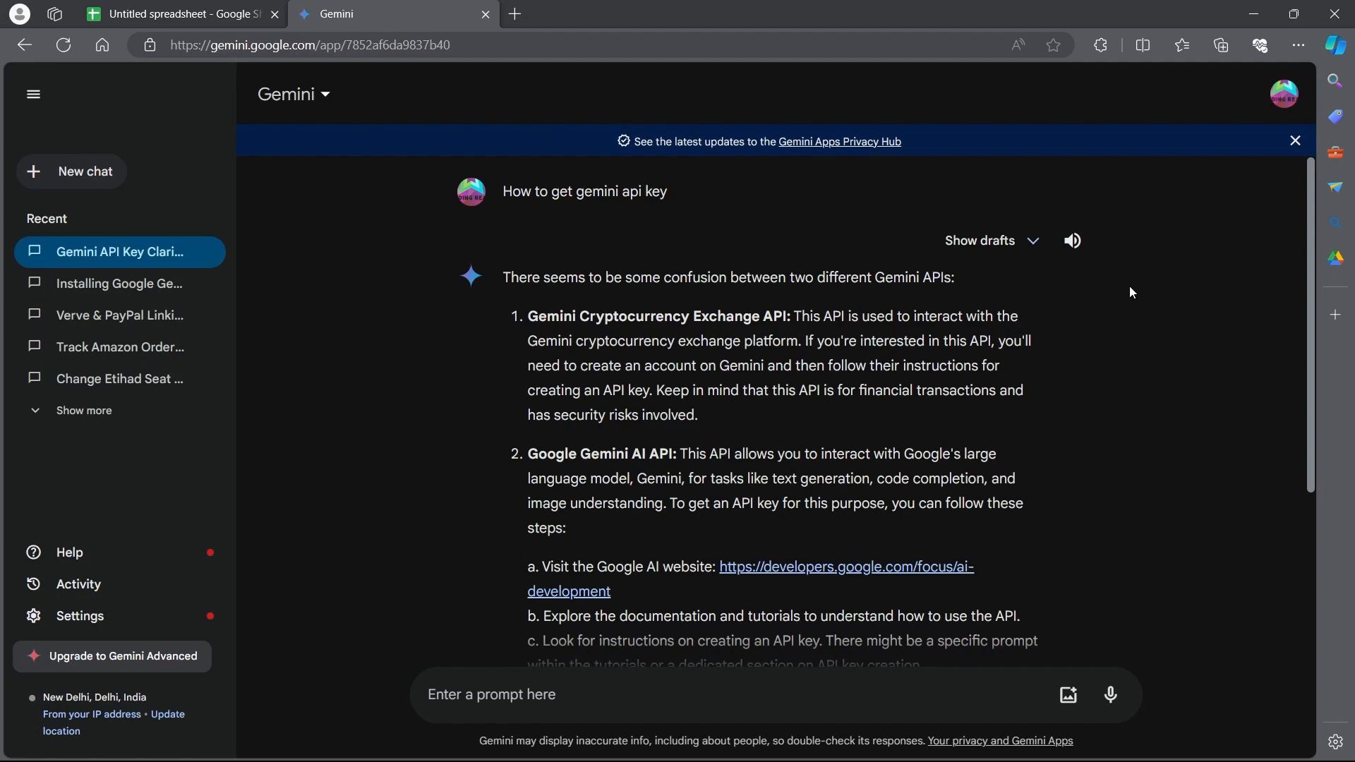
{"action": "scroll", "scroll_direction": "down", "scroll_amount": 3}
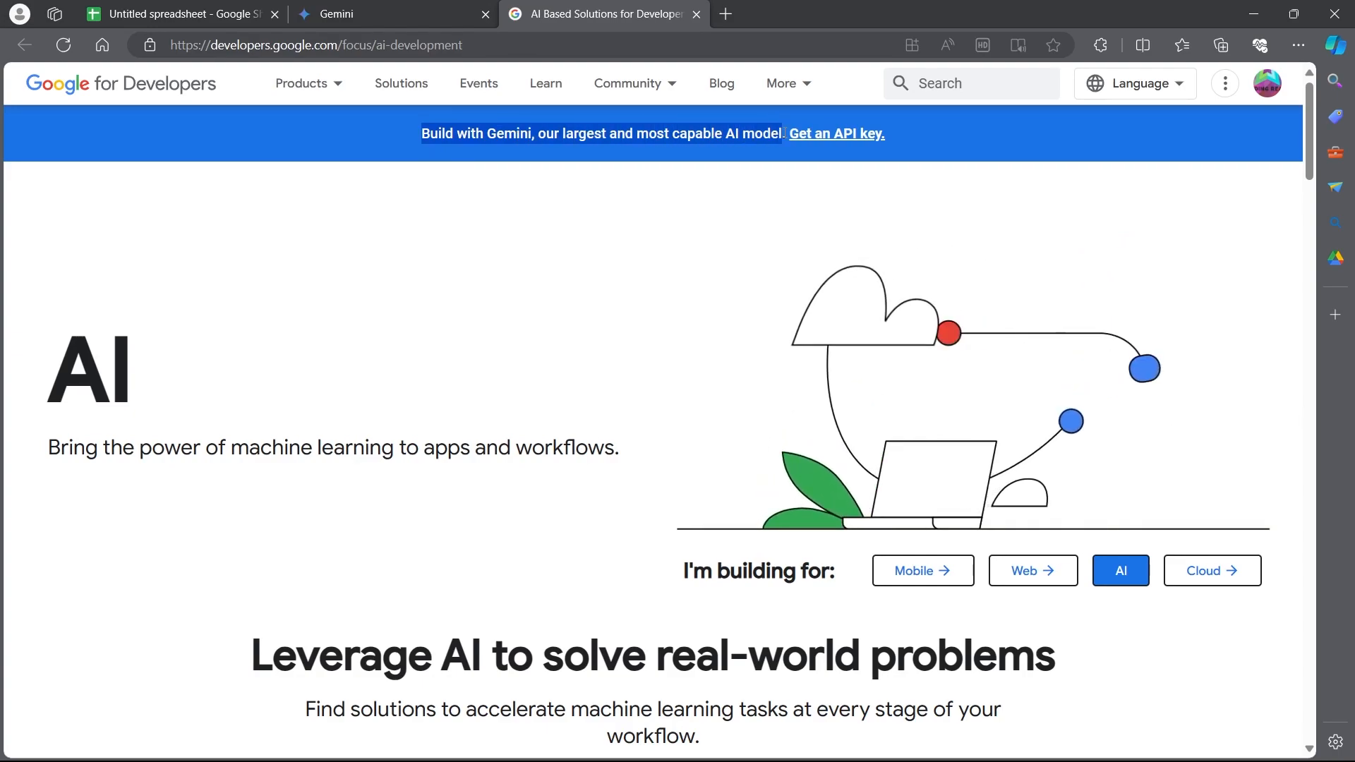
{"action": "mouse_move", "coordinate": [834, 133]}
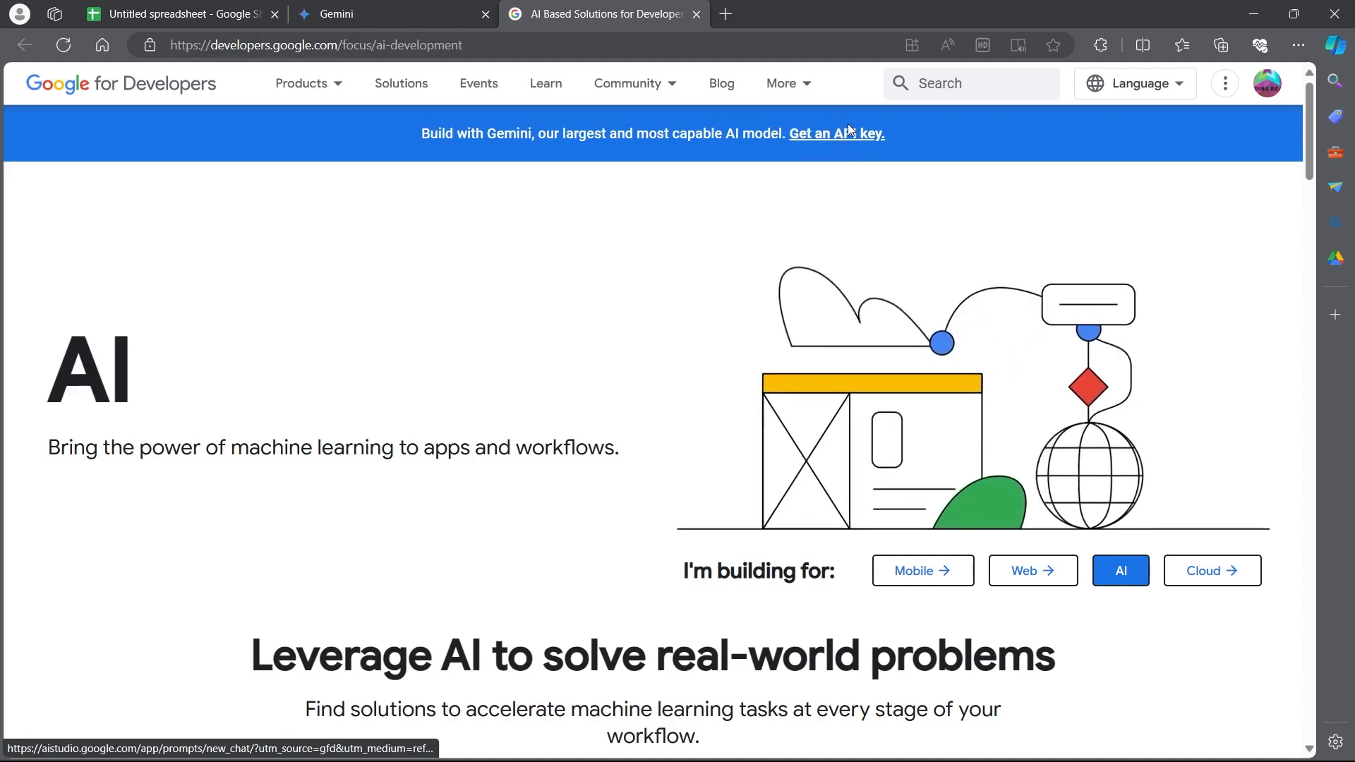
- Follow the 'Get an API key' banner link on the AI development page
{"action": "left_click", "coordinate": [835, 134]}
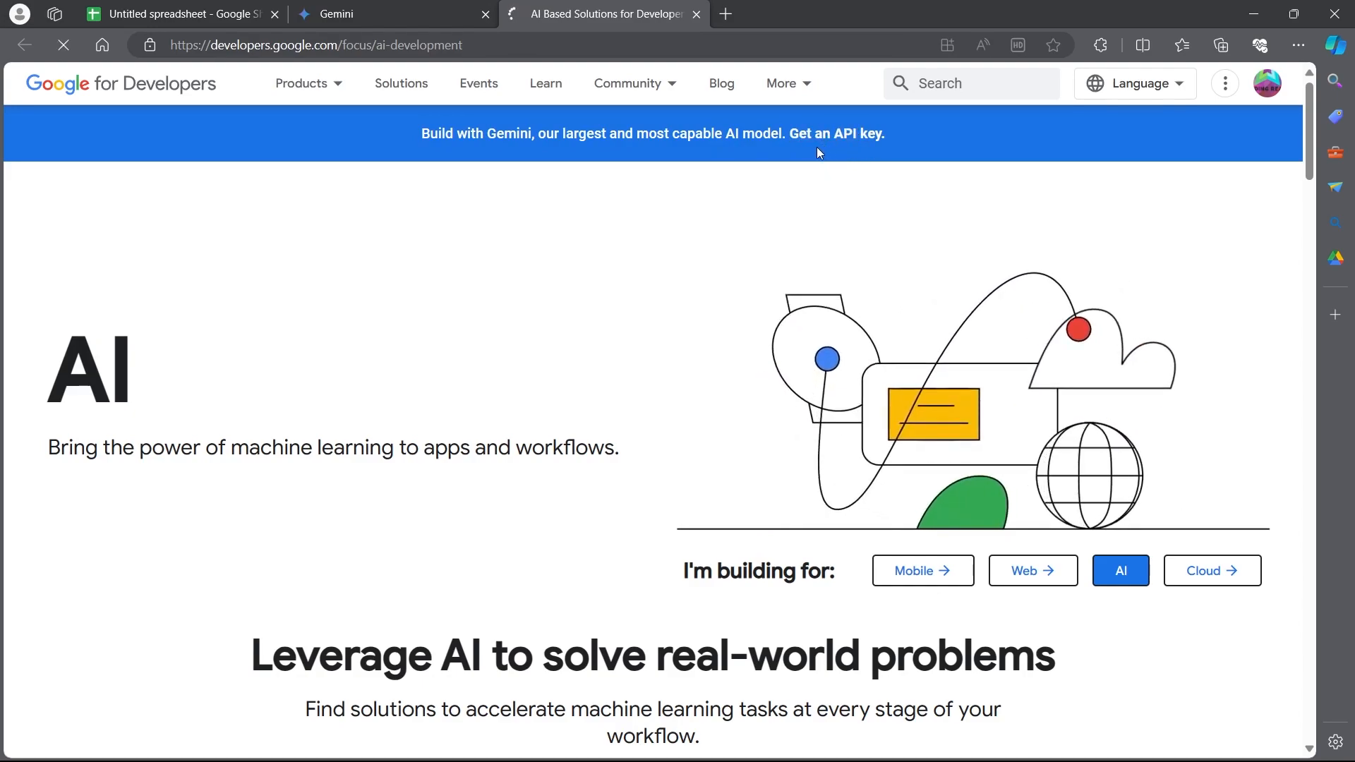
{"action": "left_click", "coordinate": [835, 133]}
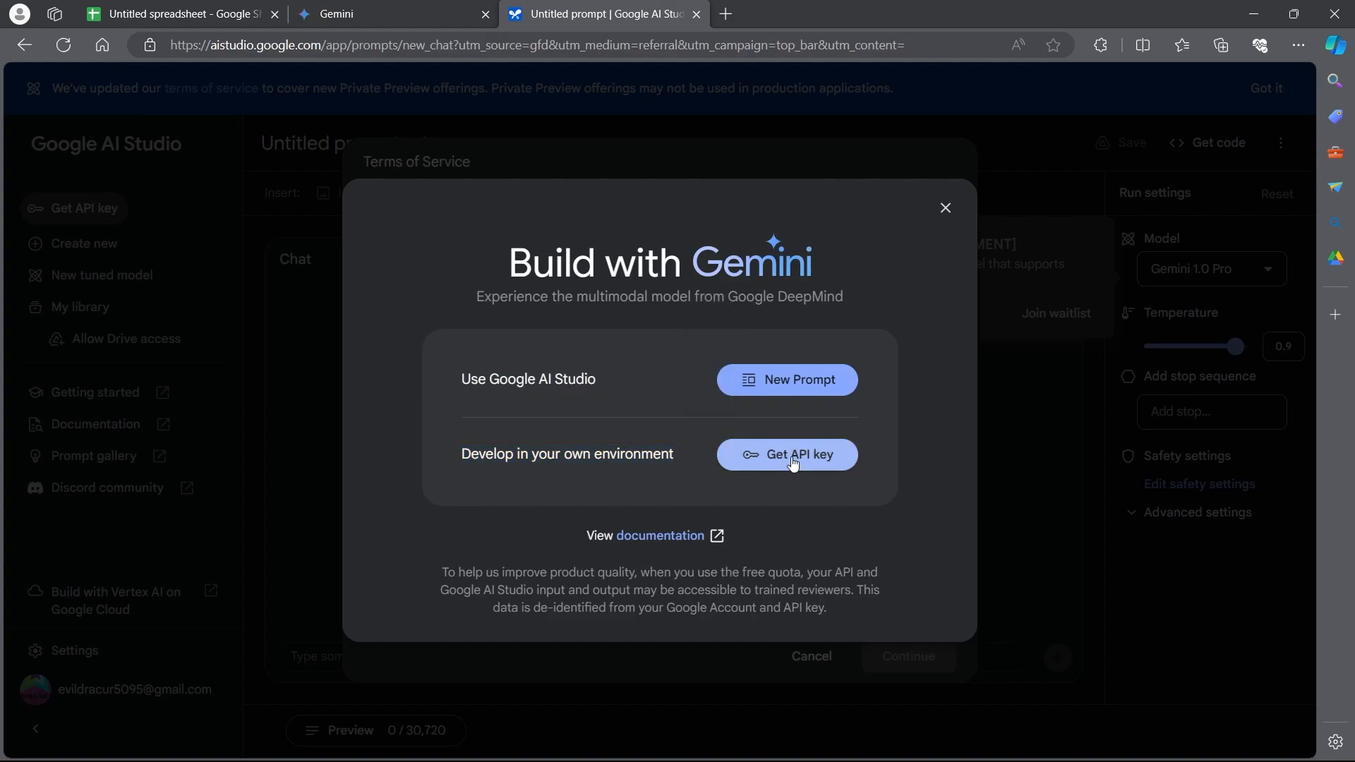
- Choose Get API key, accept the terms and research opt-in, and continue
{"action": "left_click", "coordinate": [785, 455]}
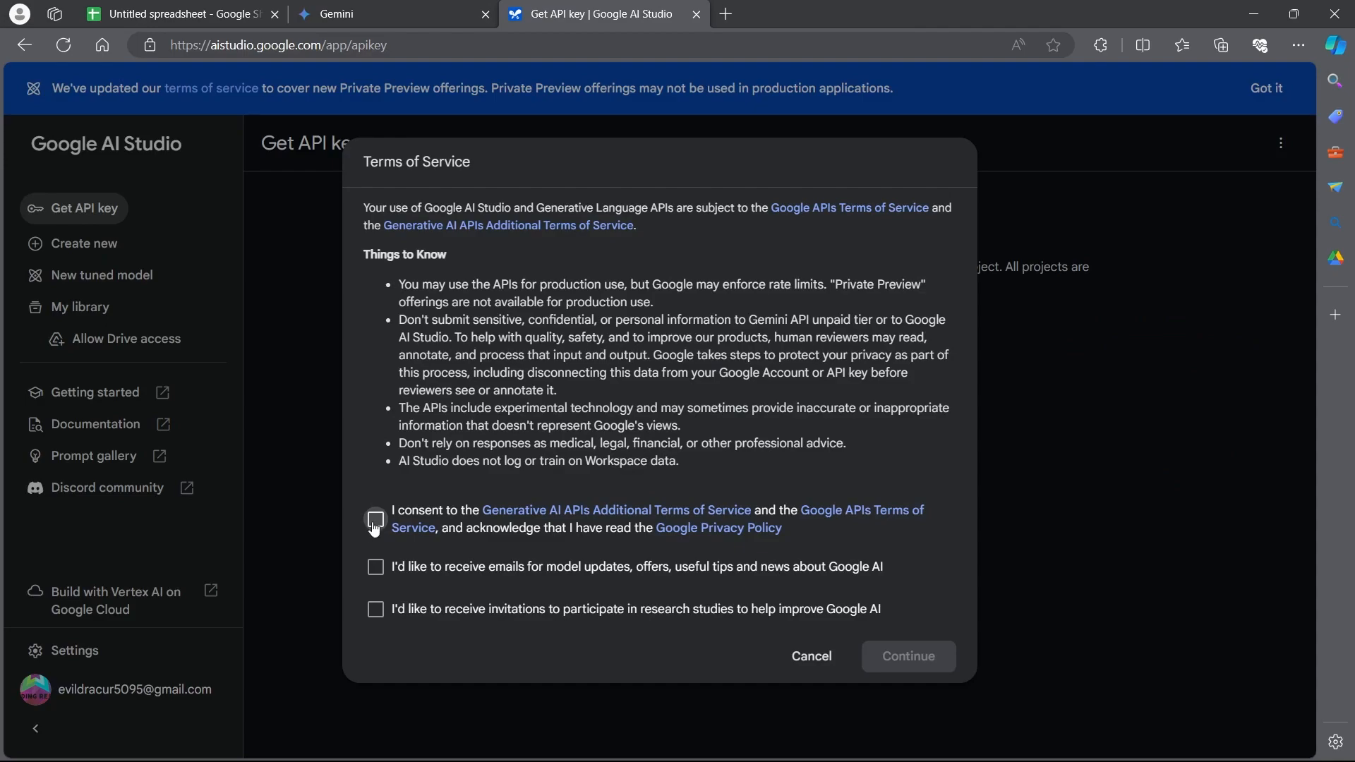
{"action": "left_click", "coordinate": [375, 609]}
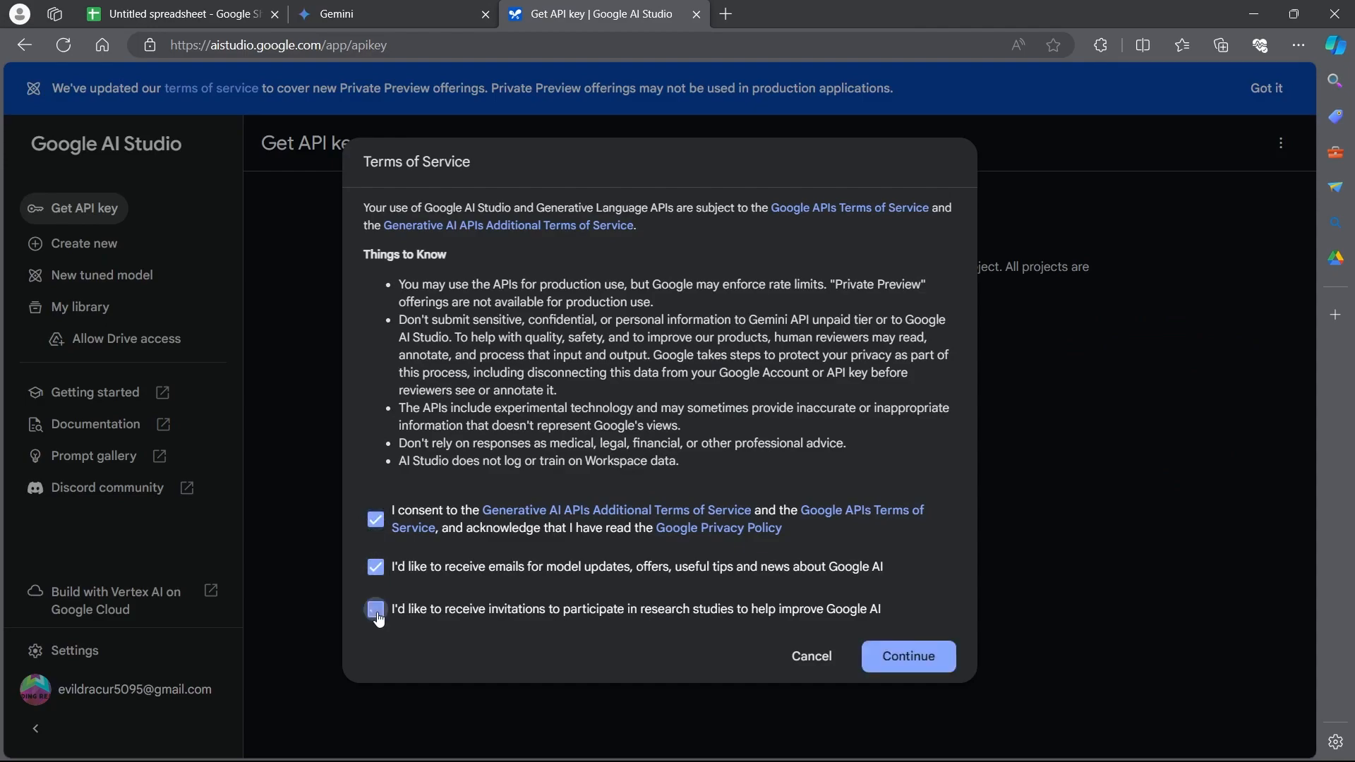
{"action": "left_click", "coordinate": [374, 608]}
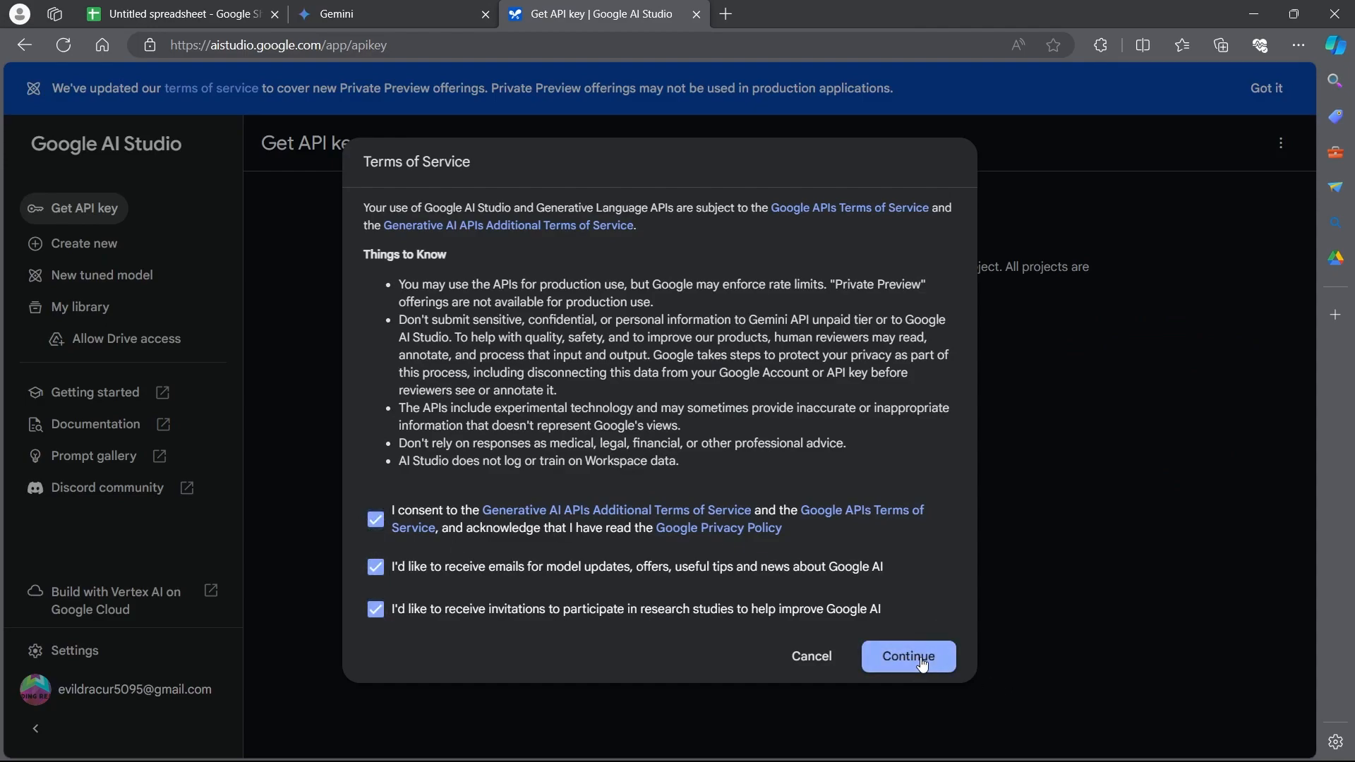
{"action": "left_click", "coordinate": [907, 655]}
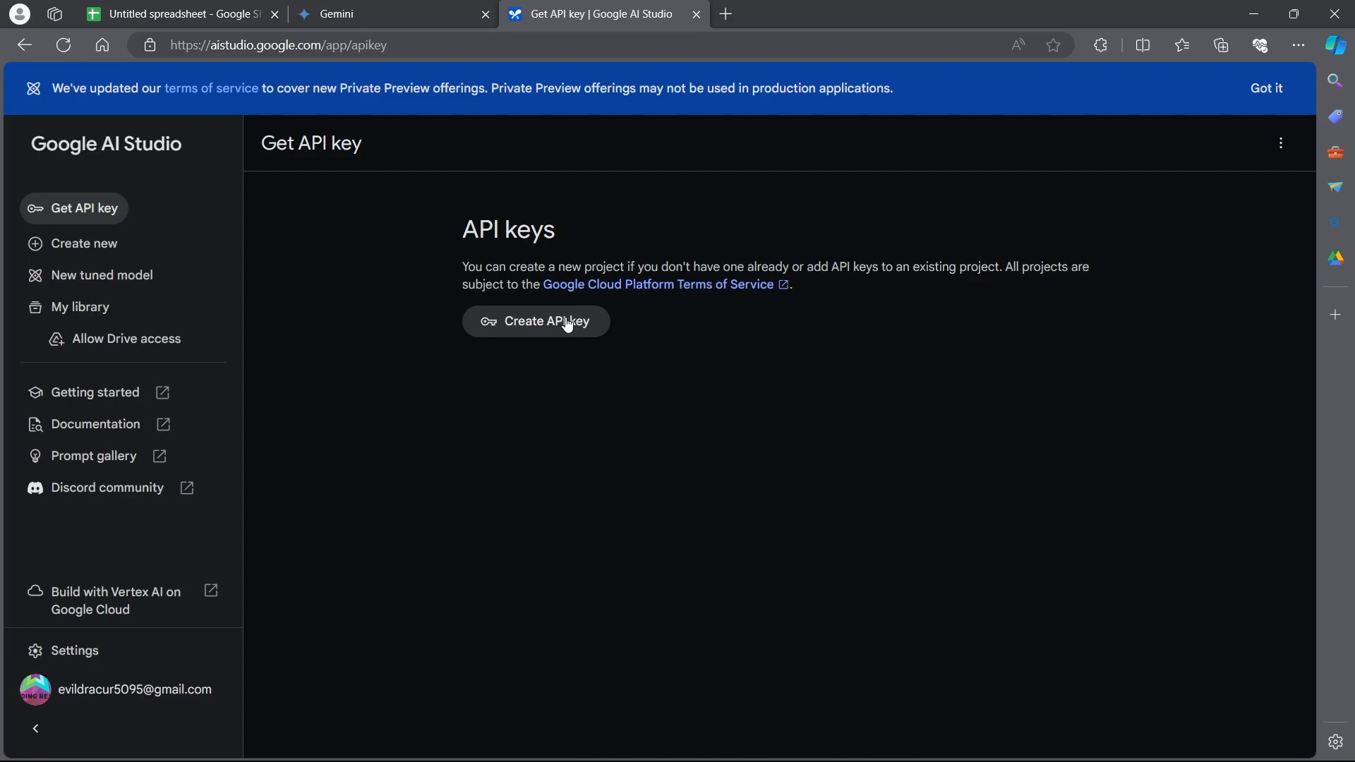
- Create an API key in a new project and copy the generated key
{"action": "left_click", "coordinate": [535, 320]}
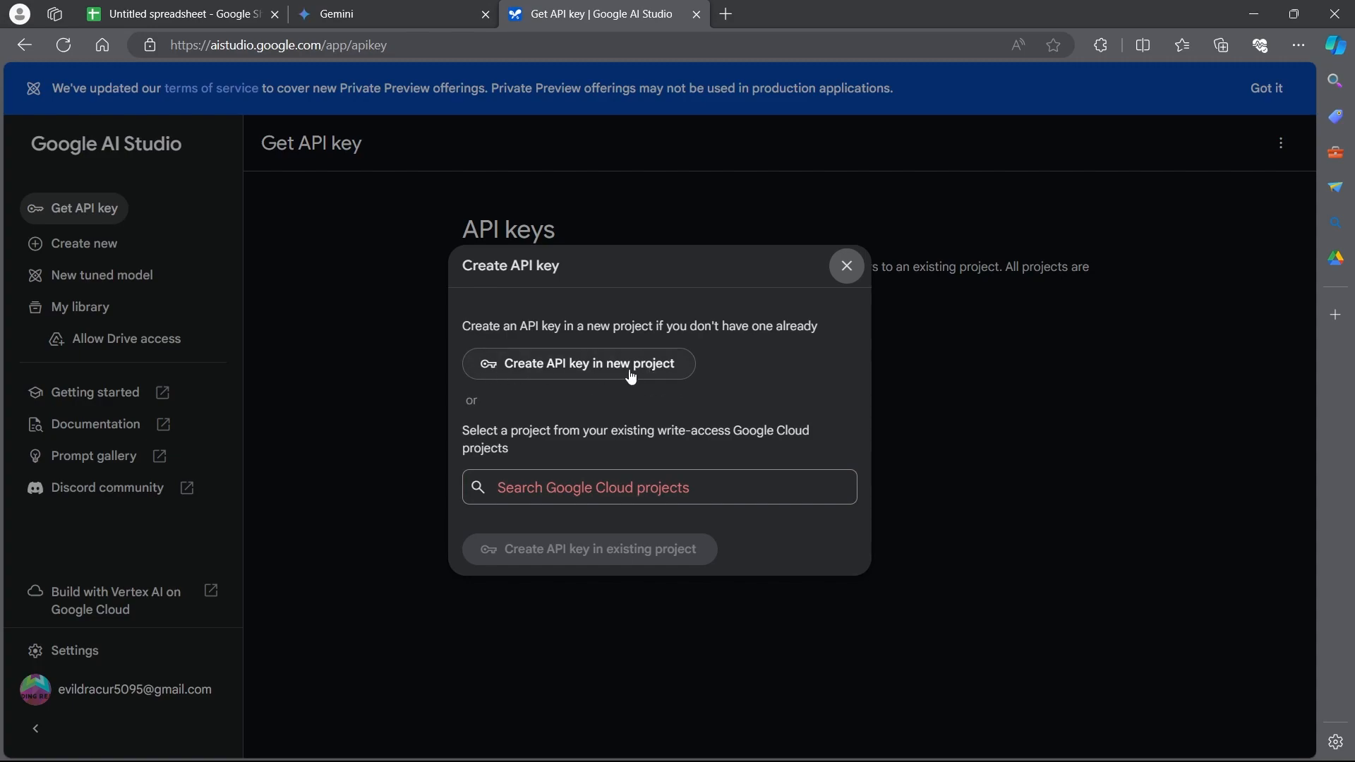
{"action": "left_click", "coordinate": [658, 486]}
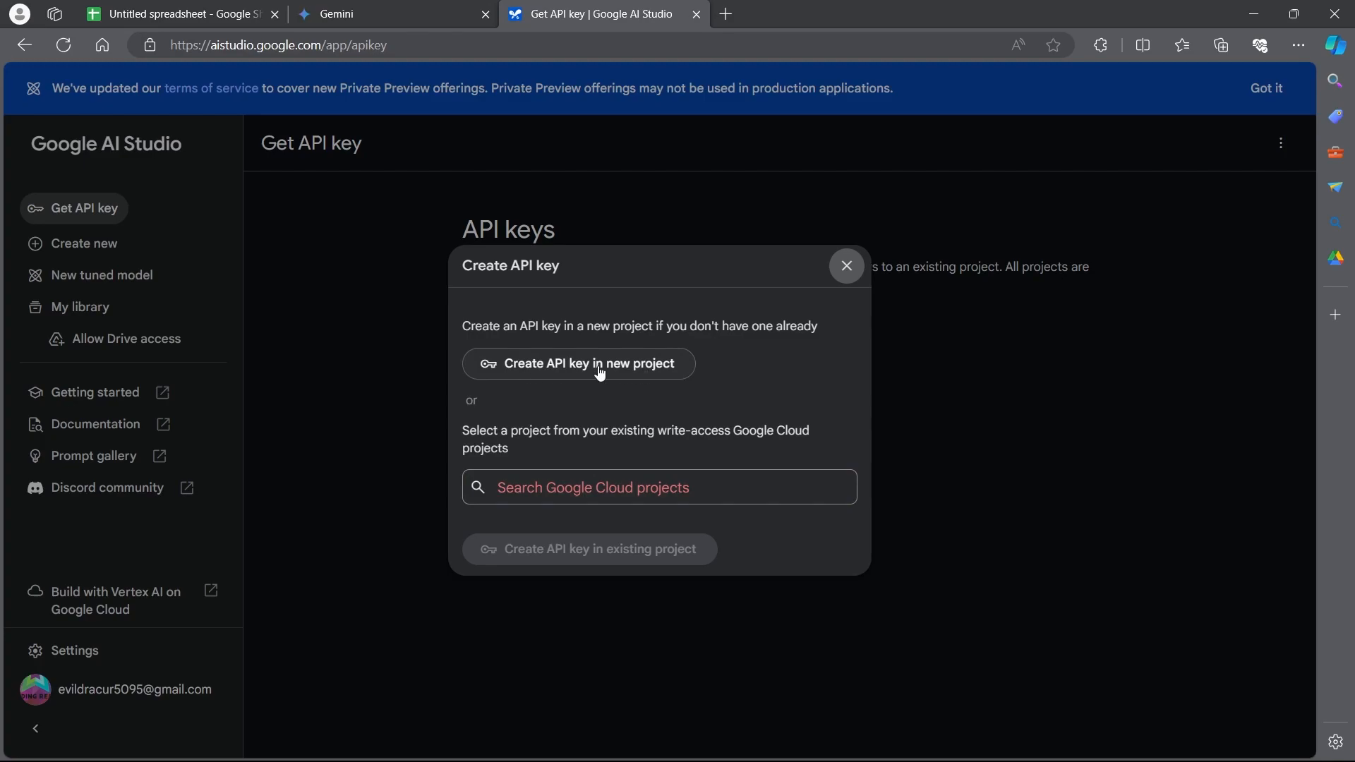
{"action": "left_click", "coordinate": [578, 363]}
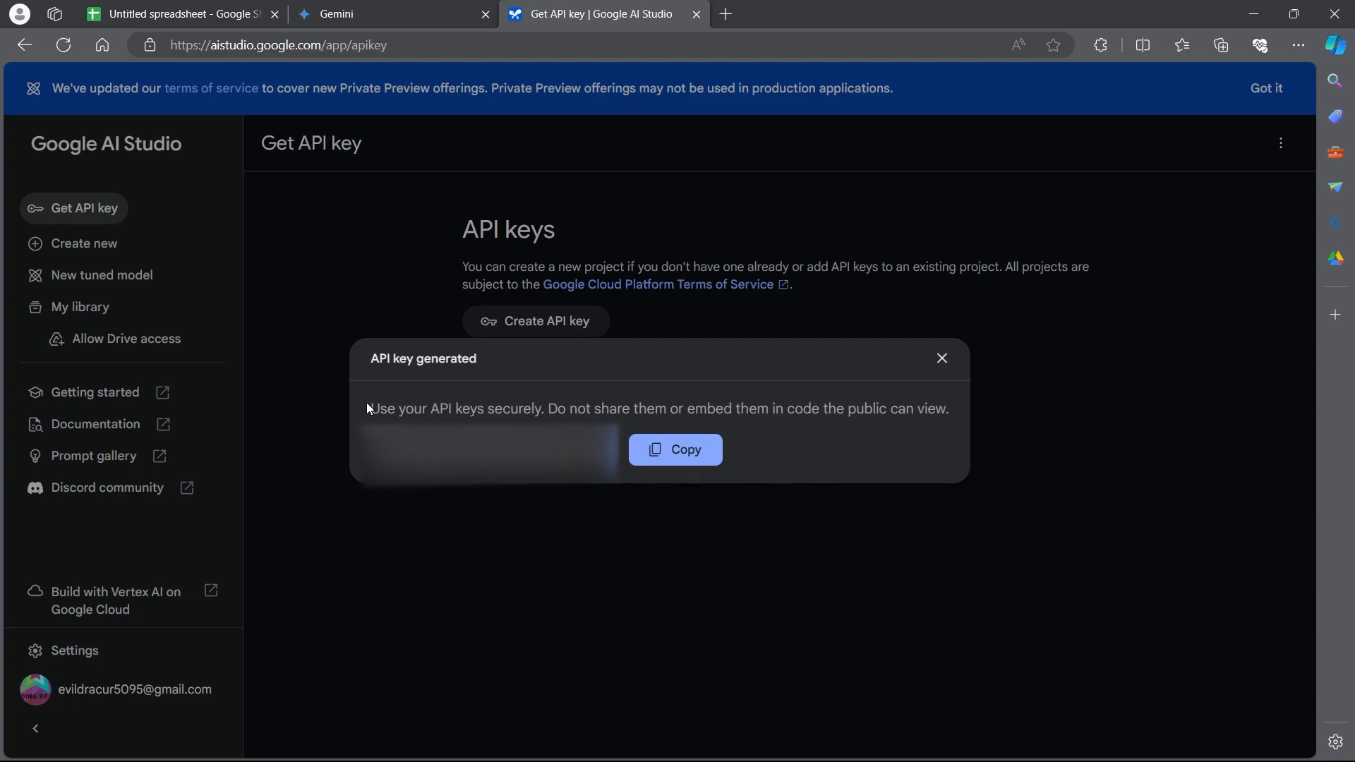
{"action": "left_click", "coordinate": [673, 450]}
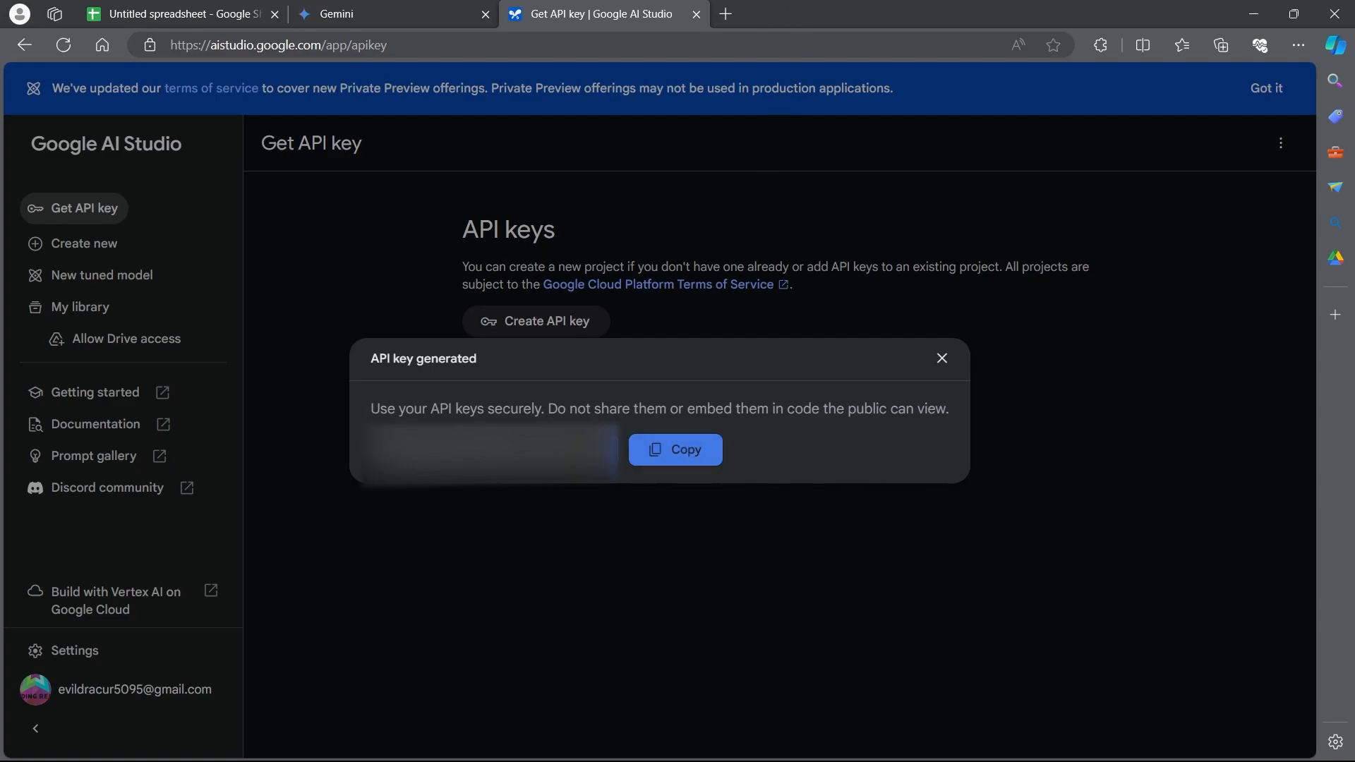
{"action": "left_click", "coordinate": [520, 748]}
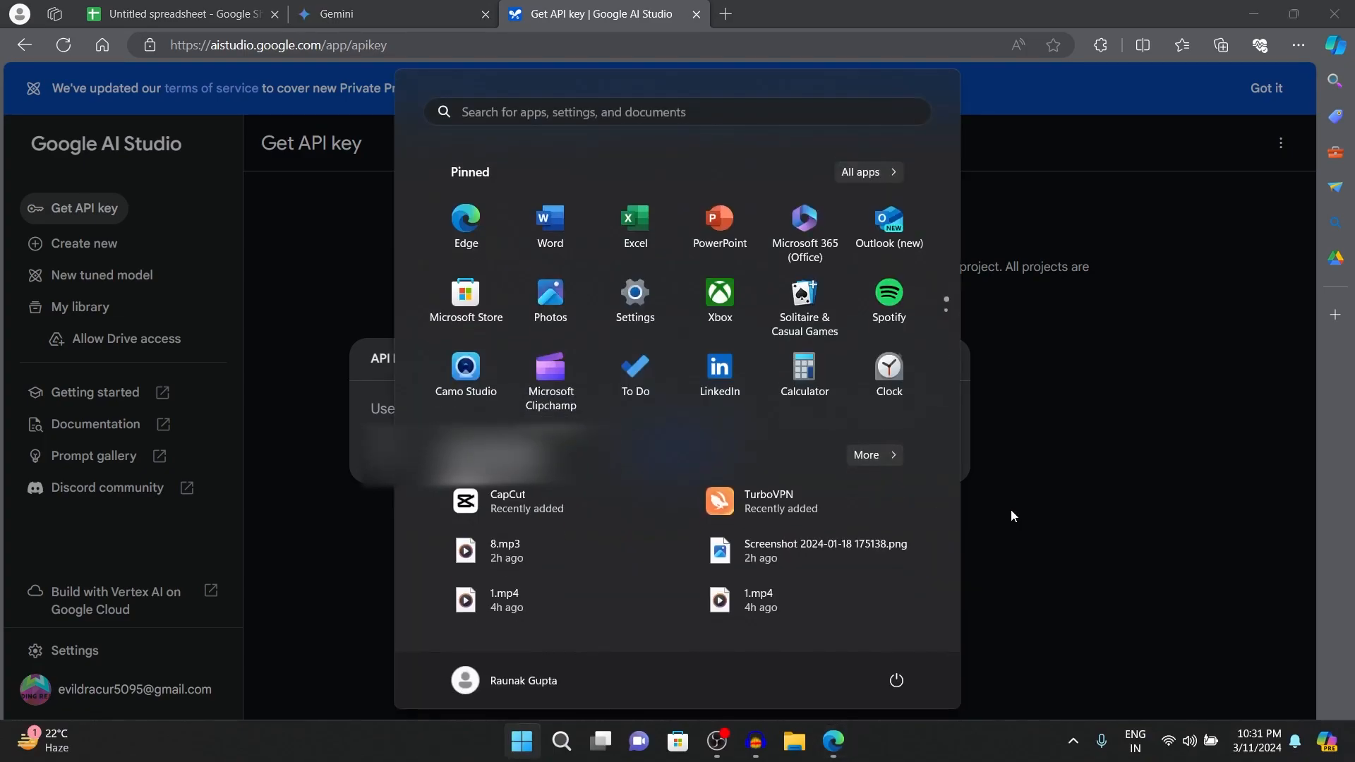
- Launch Sticky Notes via a 'stick' search and dismiss its tip
{"action": "type", "text": "stick"}
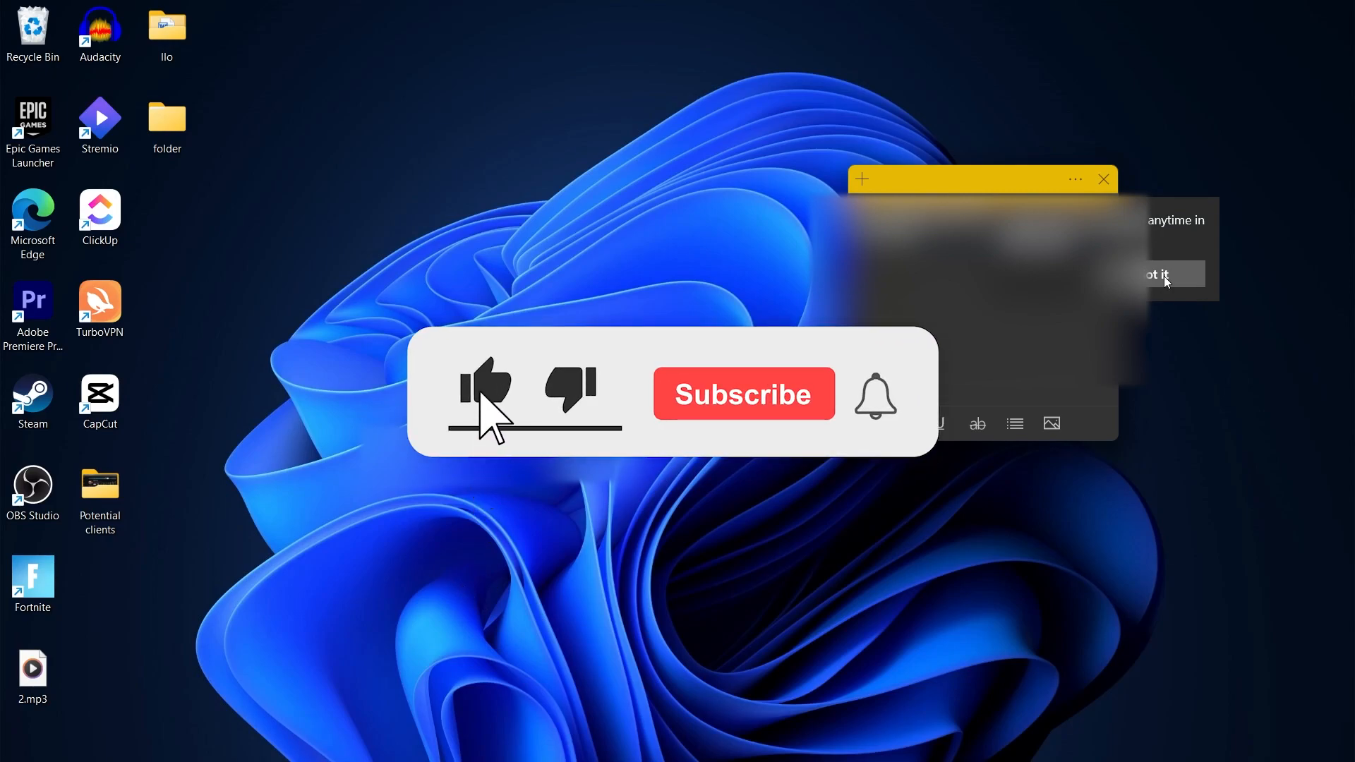
{"action": "left_click", "coordinate": [742, 393]}
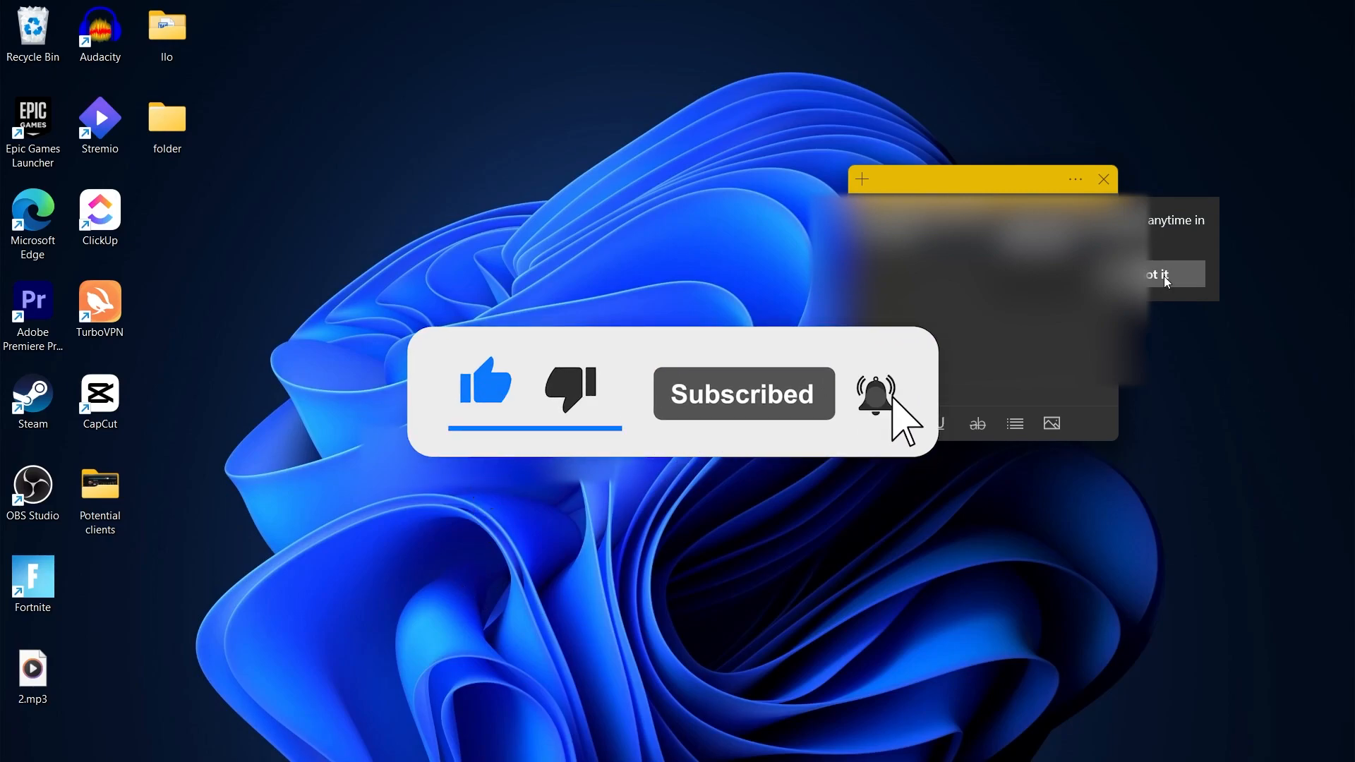